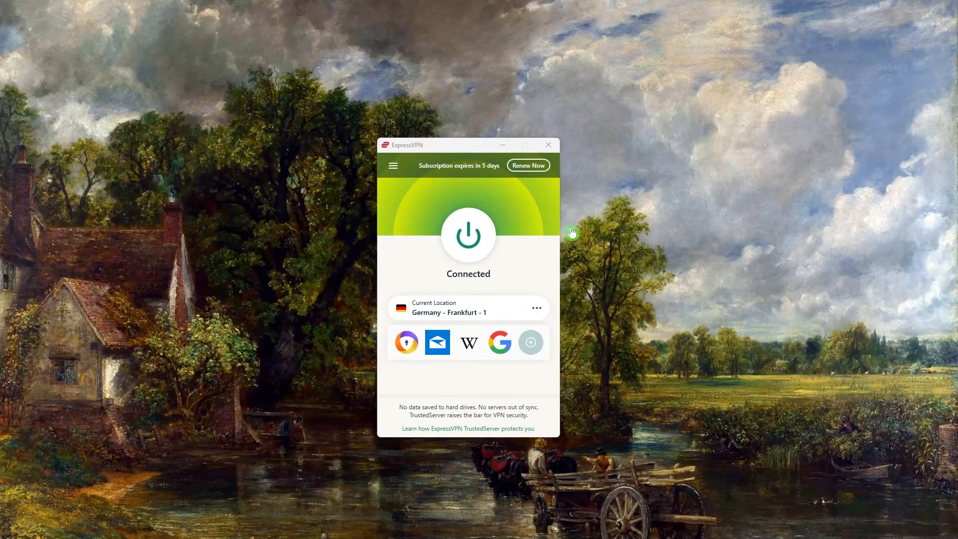
mouse_move(478, 279)
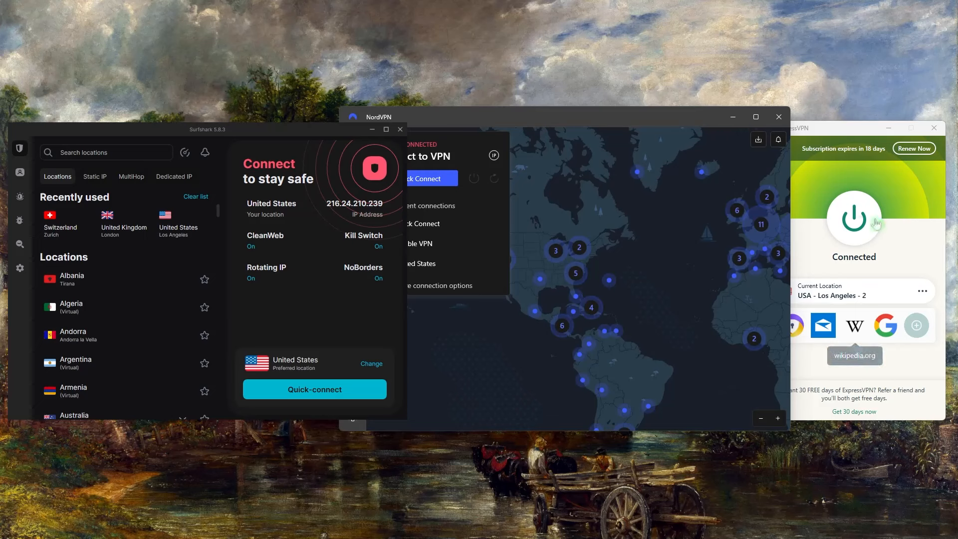
mouse_move(828, 302)
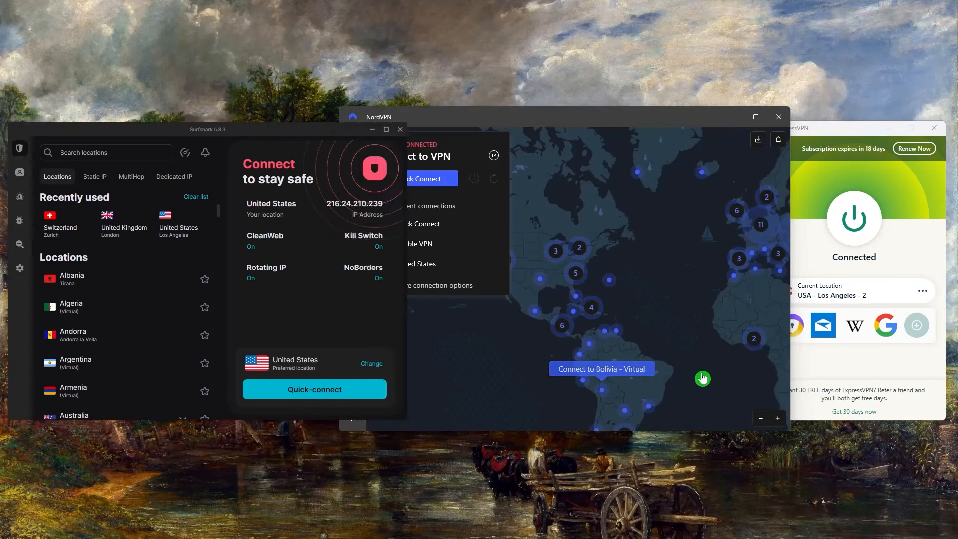
mouse_move(543, 360)
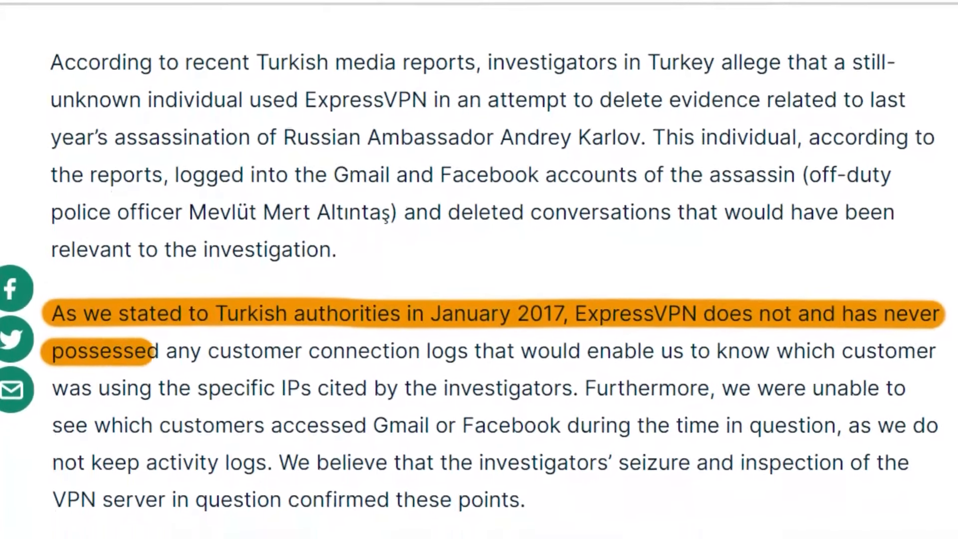
Disconnect ExpressVPN while keeping USA - Los Angeles - 2 selected.
scroll(down, 3)
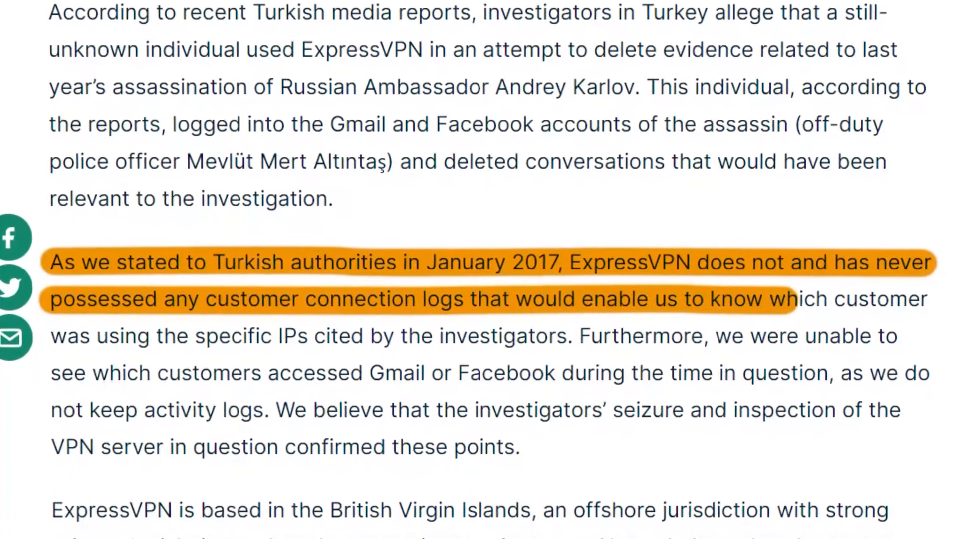
scroll(down, 3)
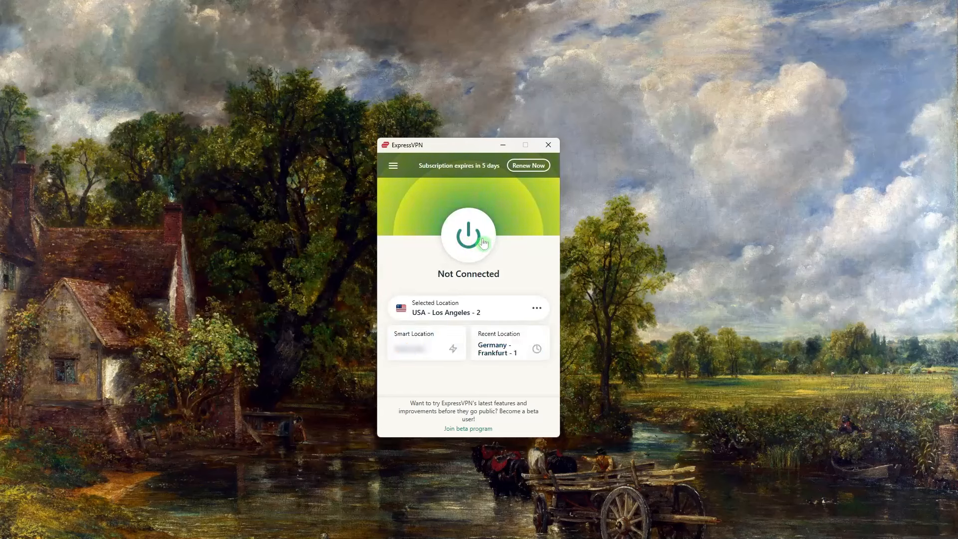
click(468, 235)
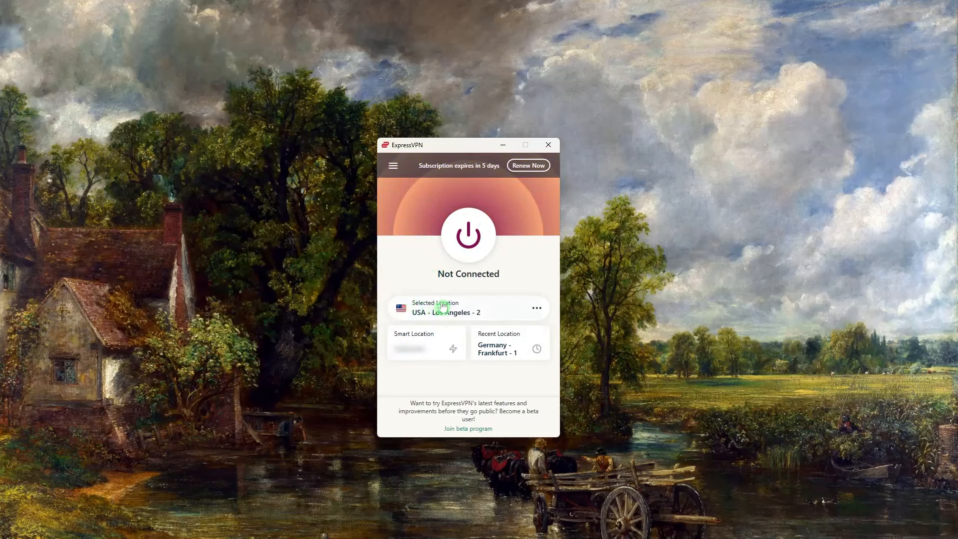
Browse the VPN Locations list and expand the Asia Pacific region.
click(393, 166)
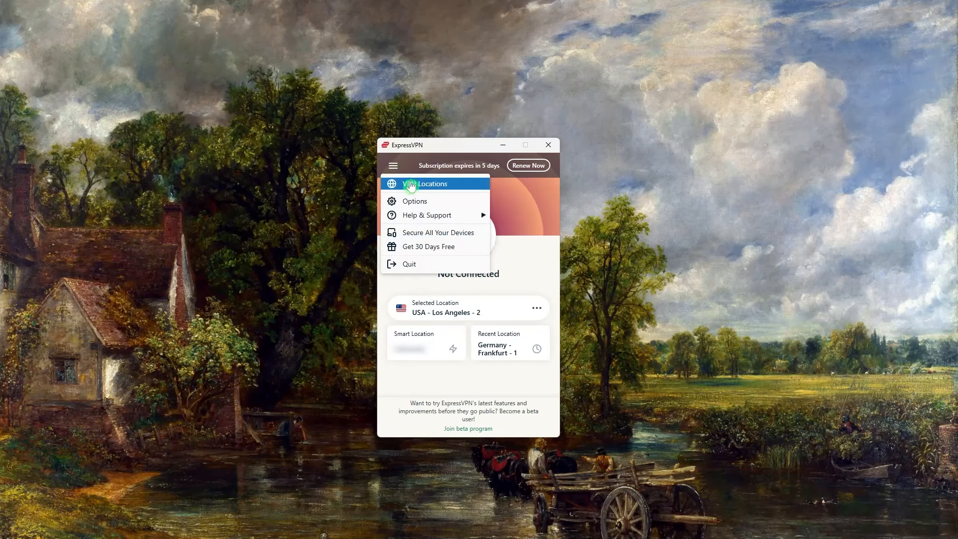
click(428, 183)
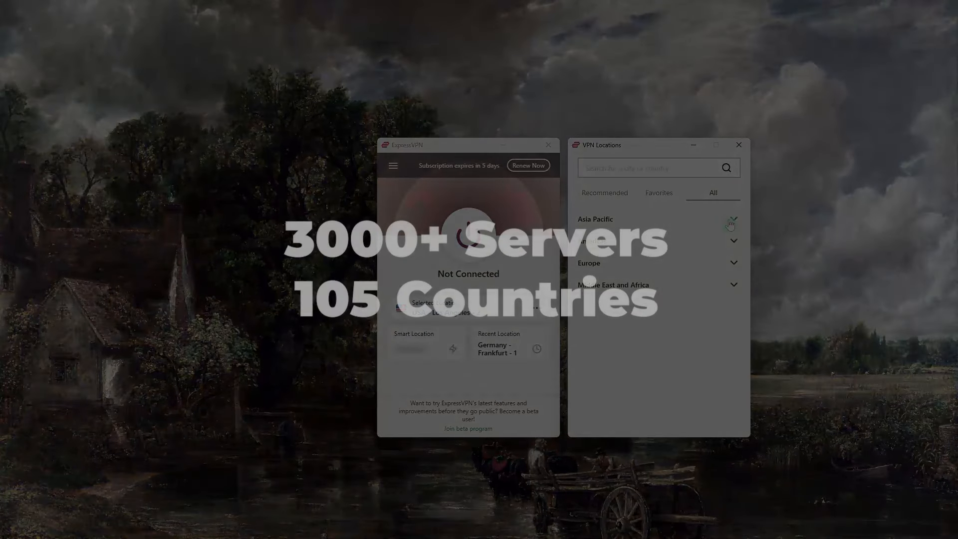
click(733, 221)
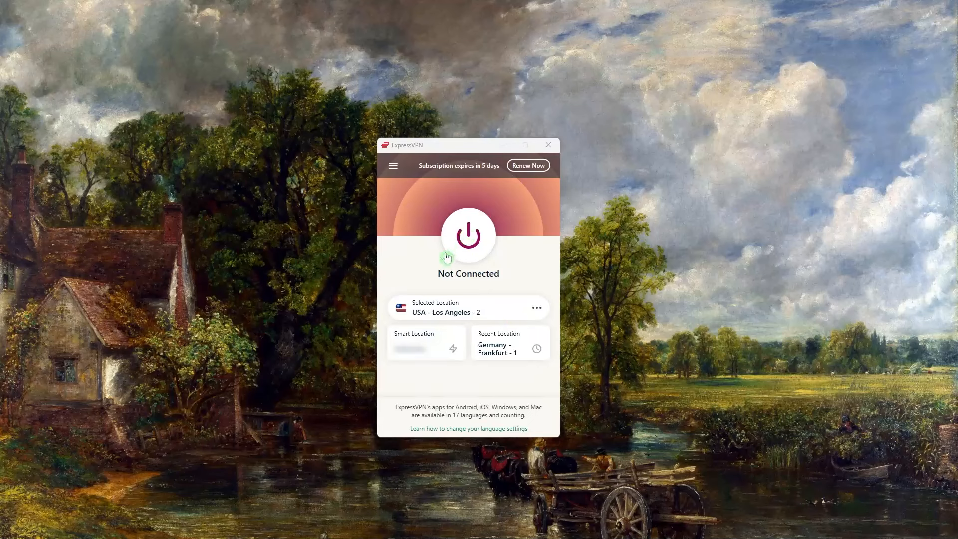
mouse_move(504, 234)
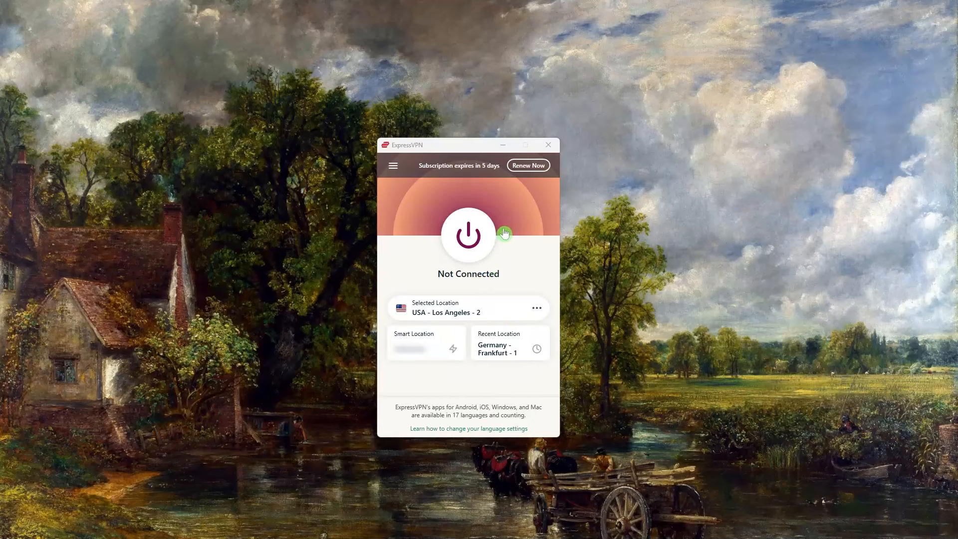
mouse_move(437, 227)
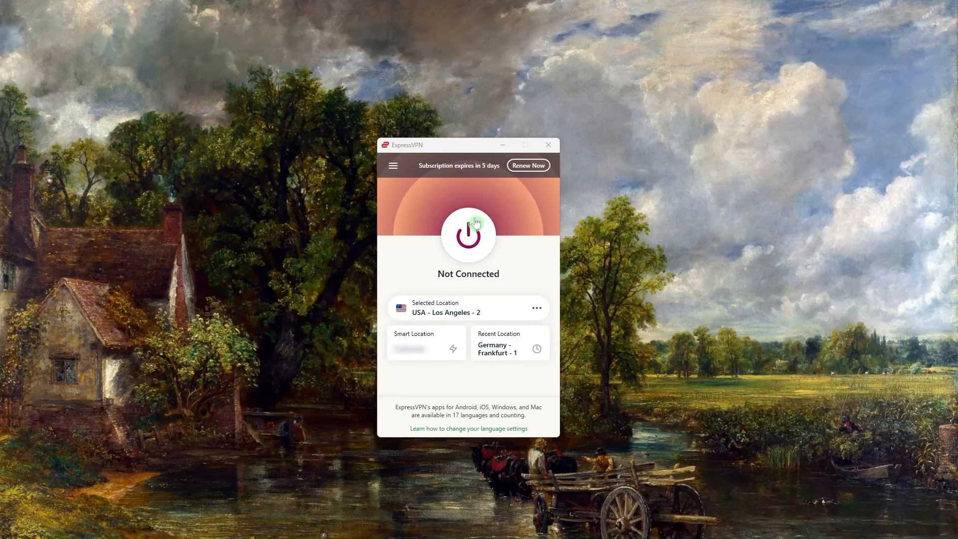
Close VPN Locations, connect to USA - Los Angeles - 2, and open Options.
click(537, 308)
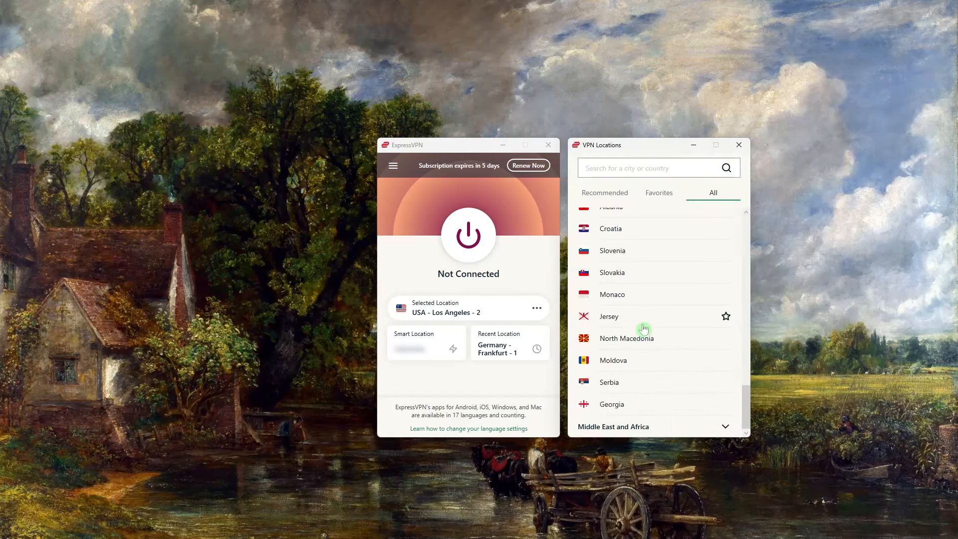
click(738, 144)
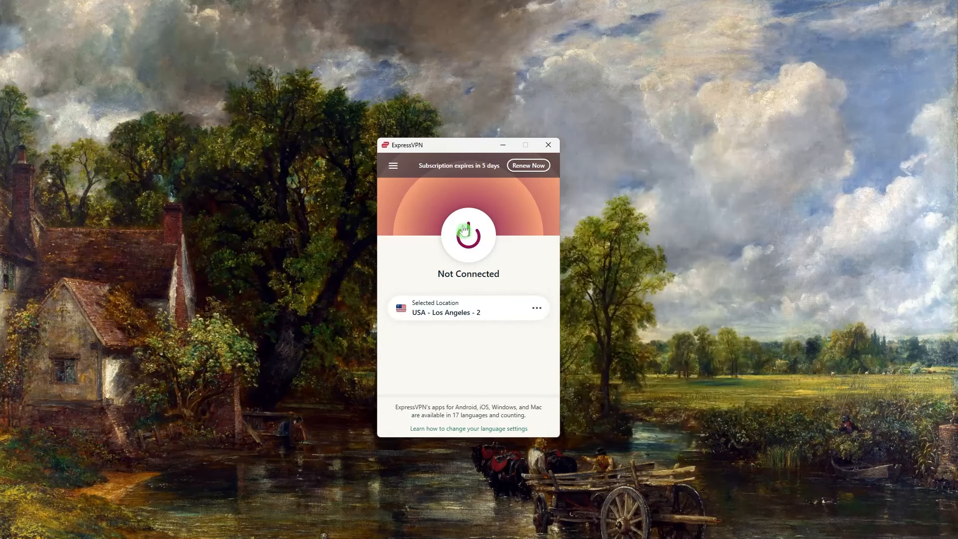
click(468, 236)
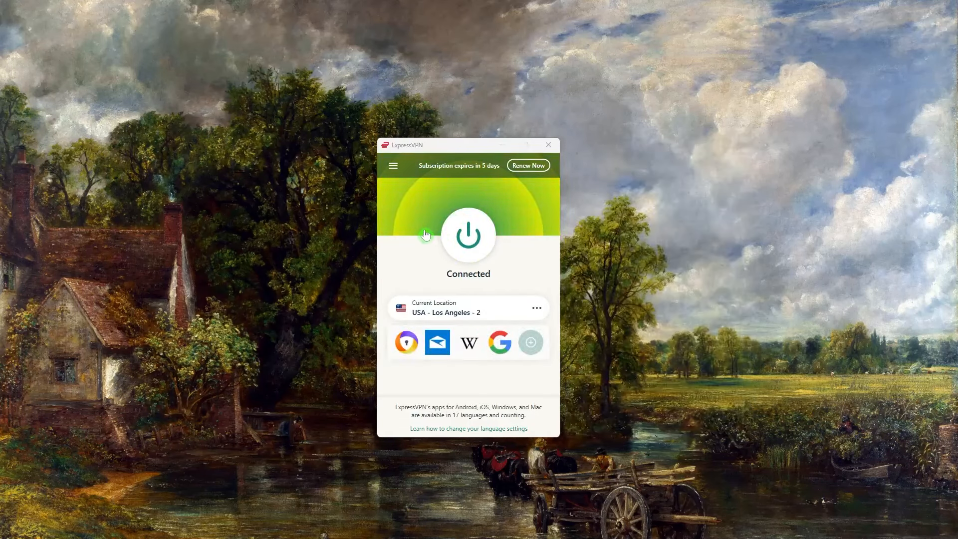
click(393, 165)
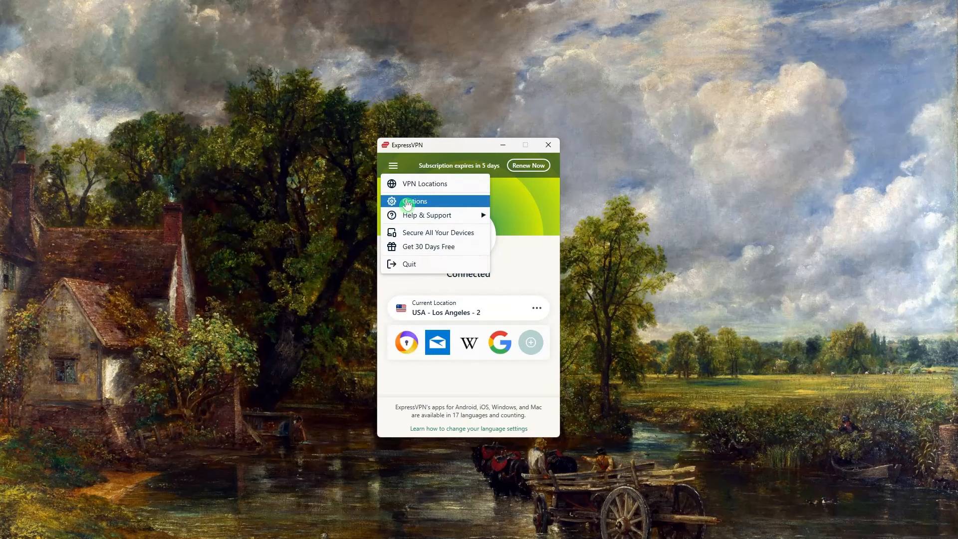
click(415, 201)
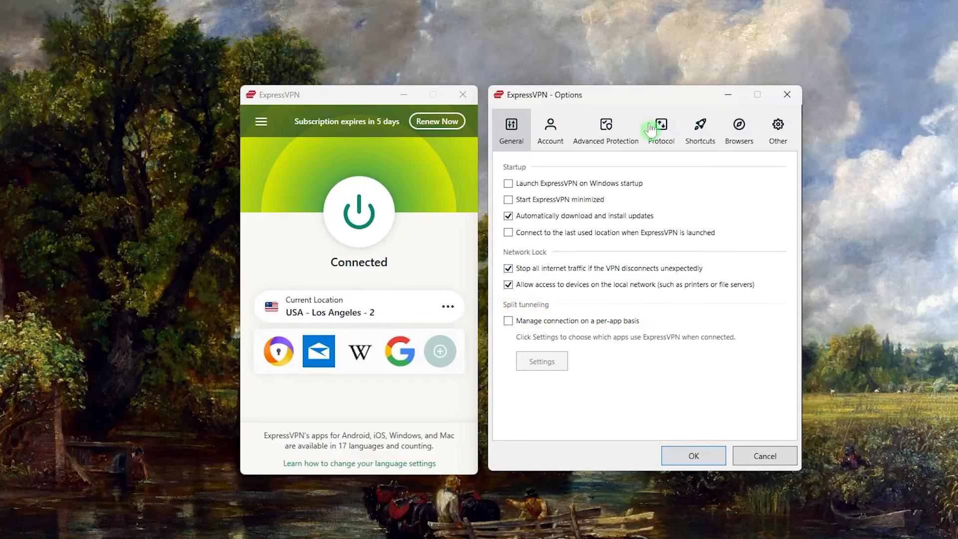
Switch the ExpressVPN Options window to the Protocol settings.
click(661, 125)
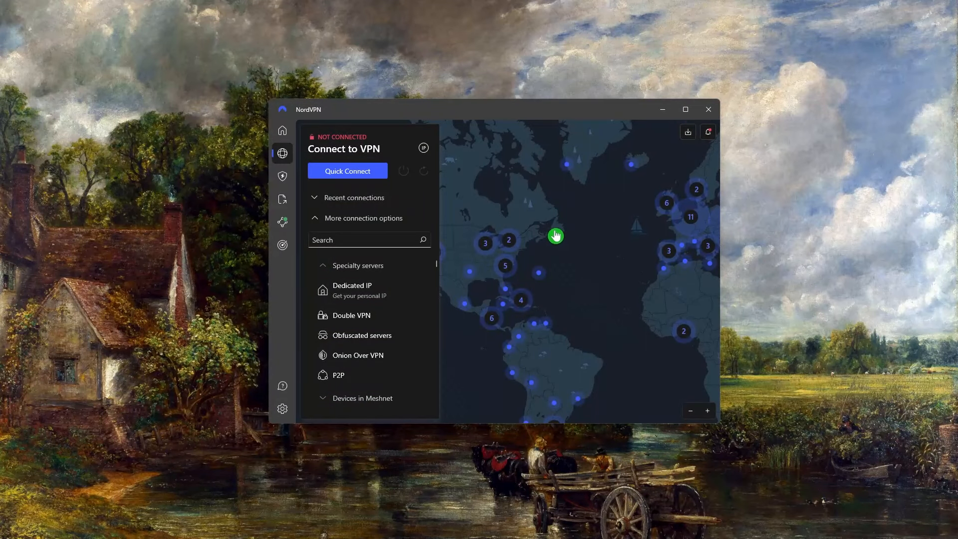
mouse_move(558, 231)
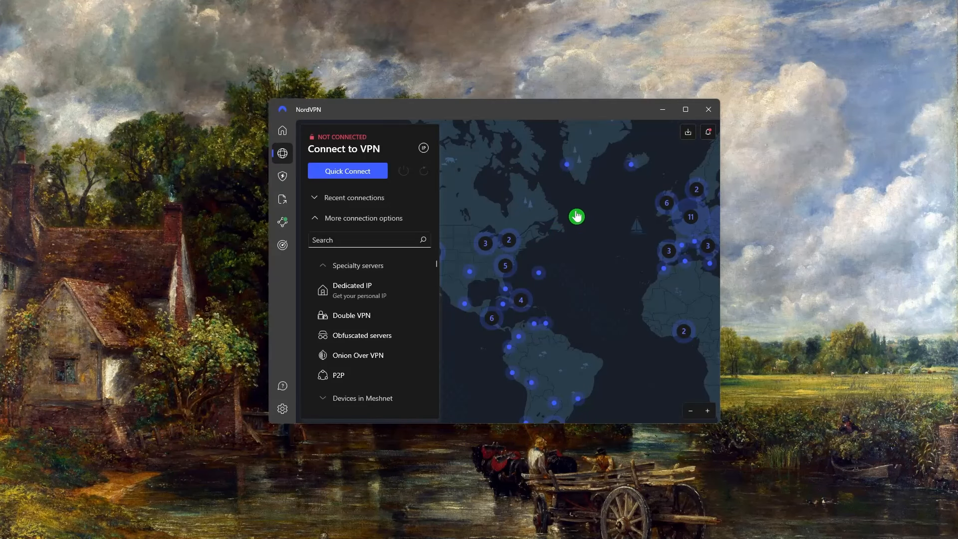
In NordVPN's Connection settings, review protocols and choose NordLynx.
drag(309, 109, 305, 108)
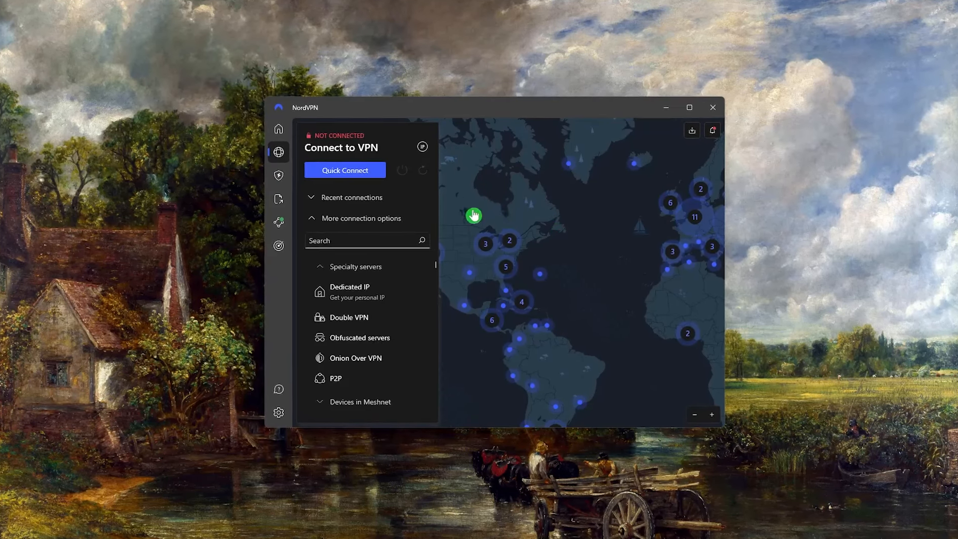
click(278, 412)
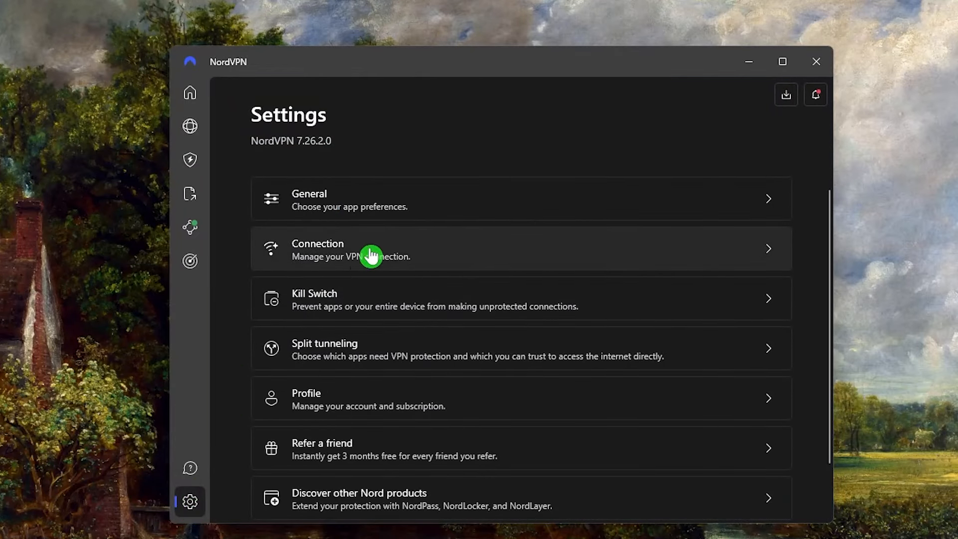
click(370, 248)
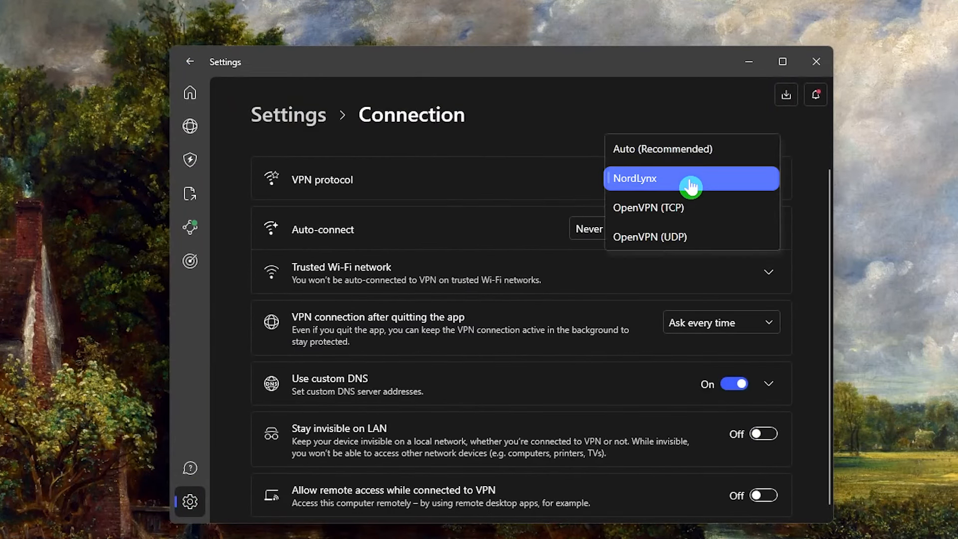
click(190, 126)
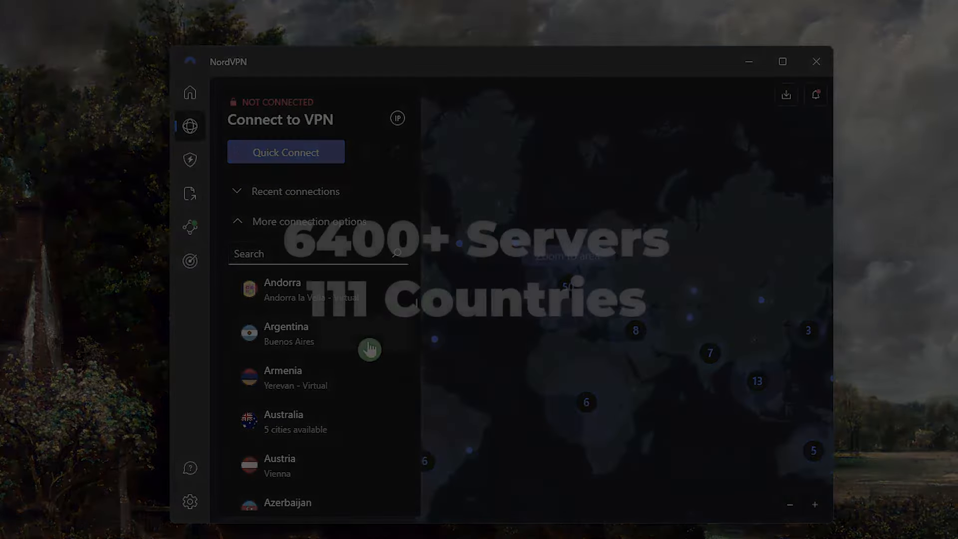
scroll(down, 3)
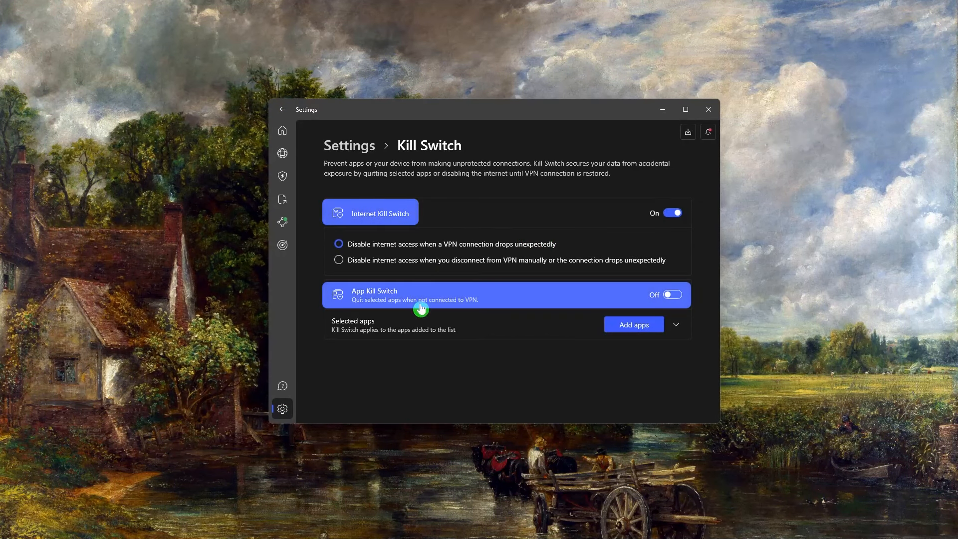
Open NordVPN's Threat Protection Pro page and try turning on Web protection.
click(282, 176)
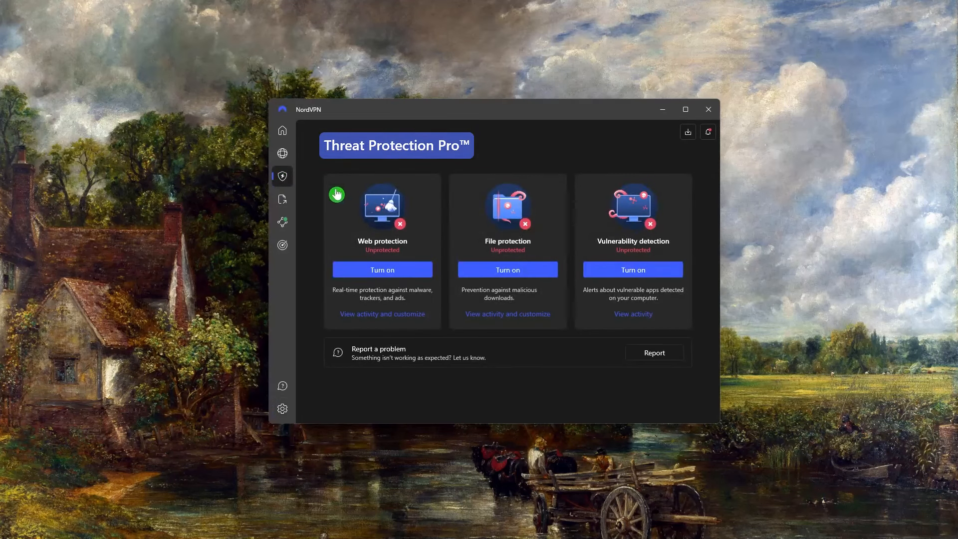
click(382, 269)
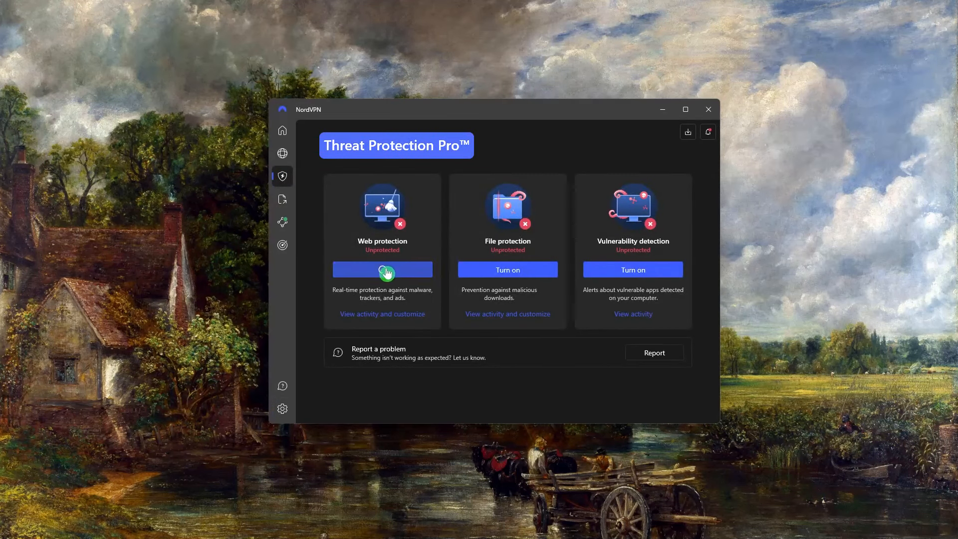
click(282, 154)
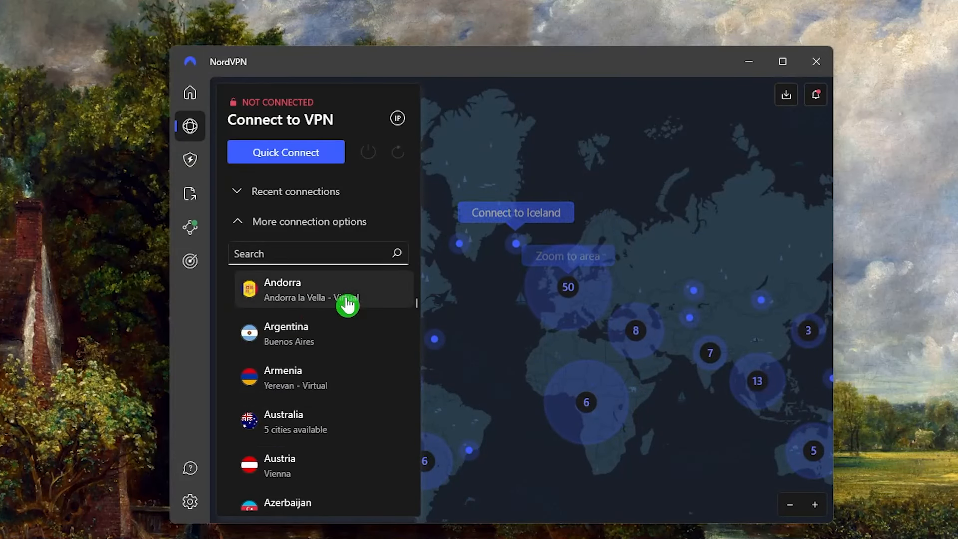
scroll(down, 3)
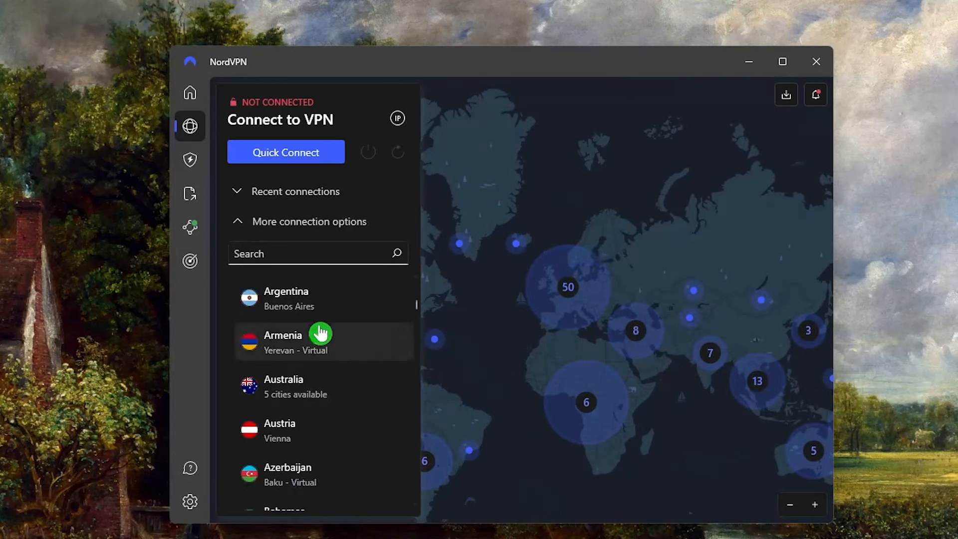
mouse_move(262, 335)
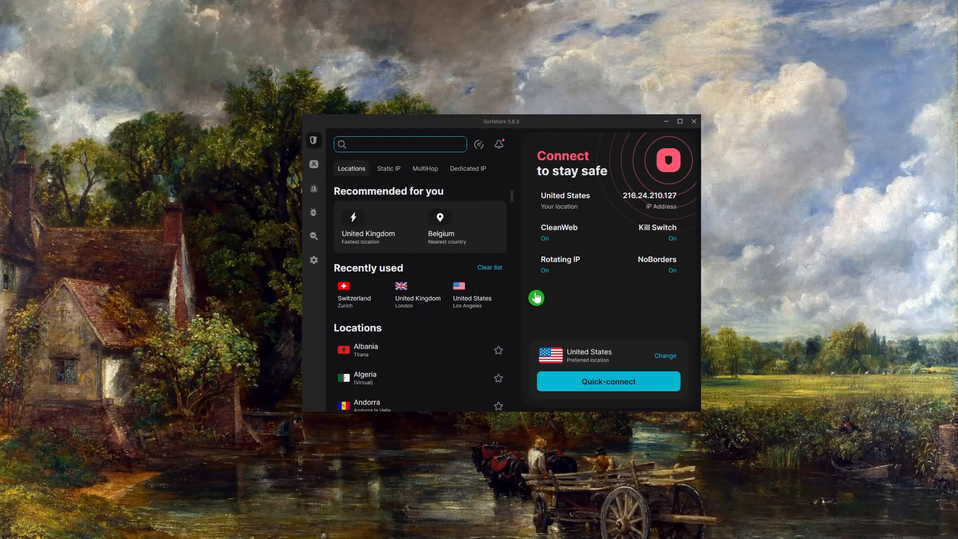
mouse_move(539, 304)
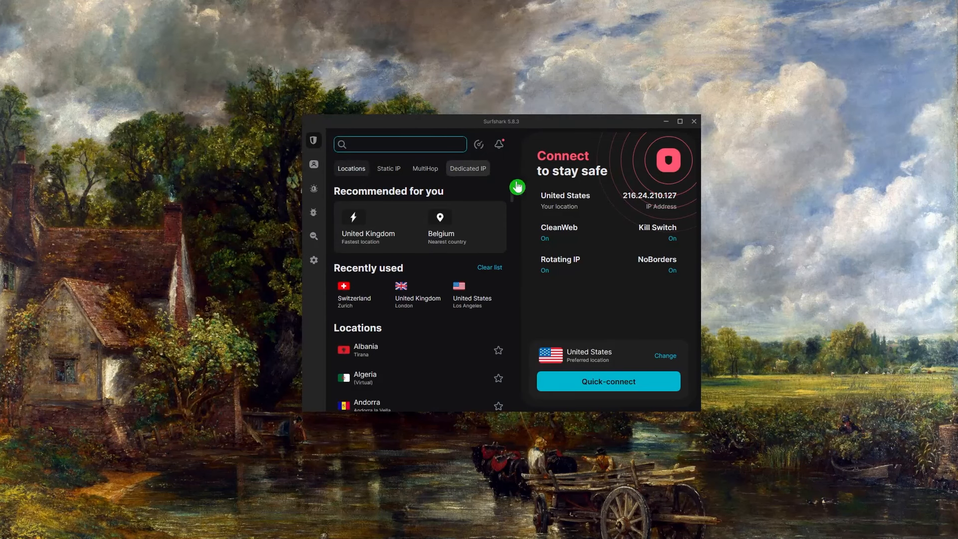
mouse_move(469, 175)
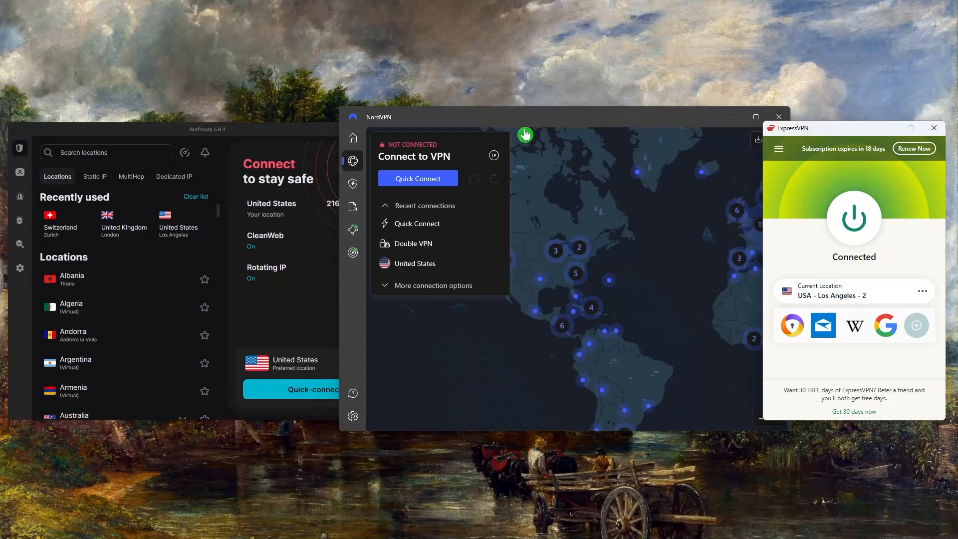
mouse_move(607, 125)
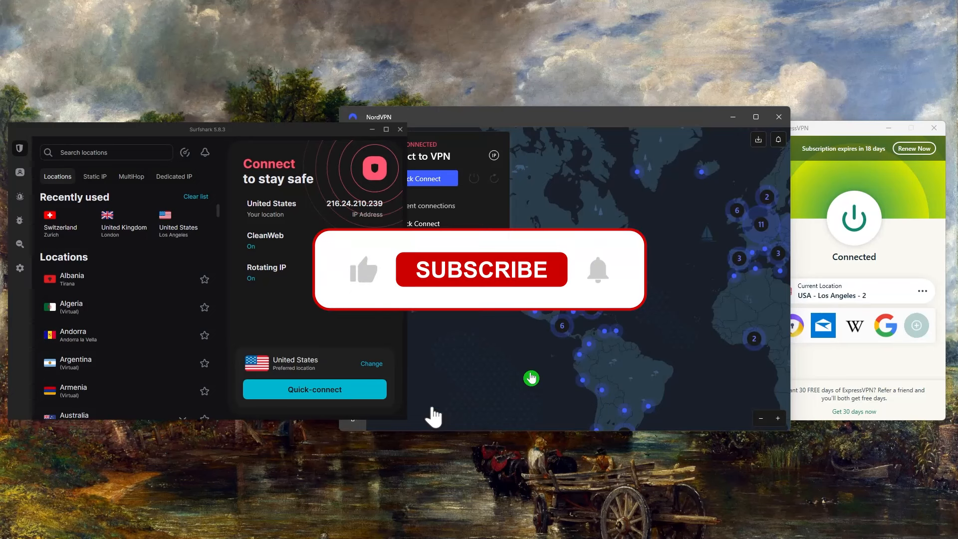
Bring the Surfshark window forward alongside NordVPN and ExpressVPN.
click(481, 269)
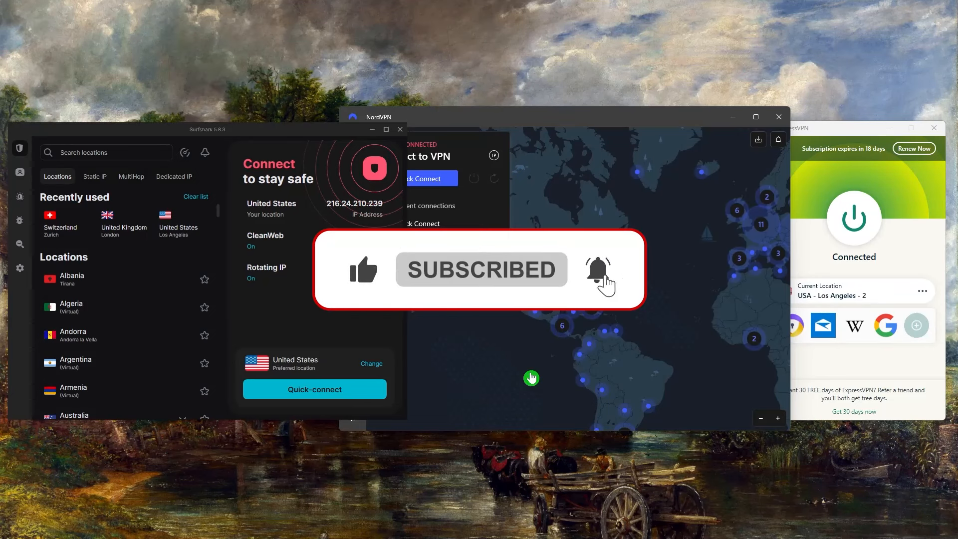